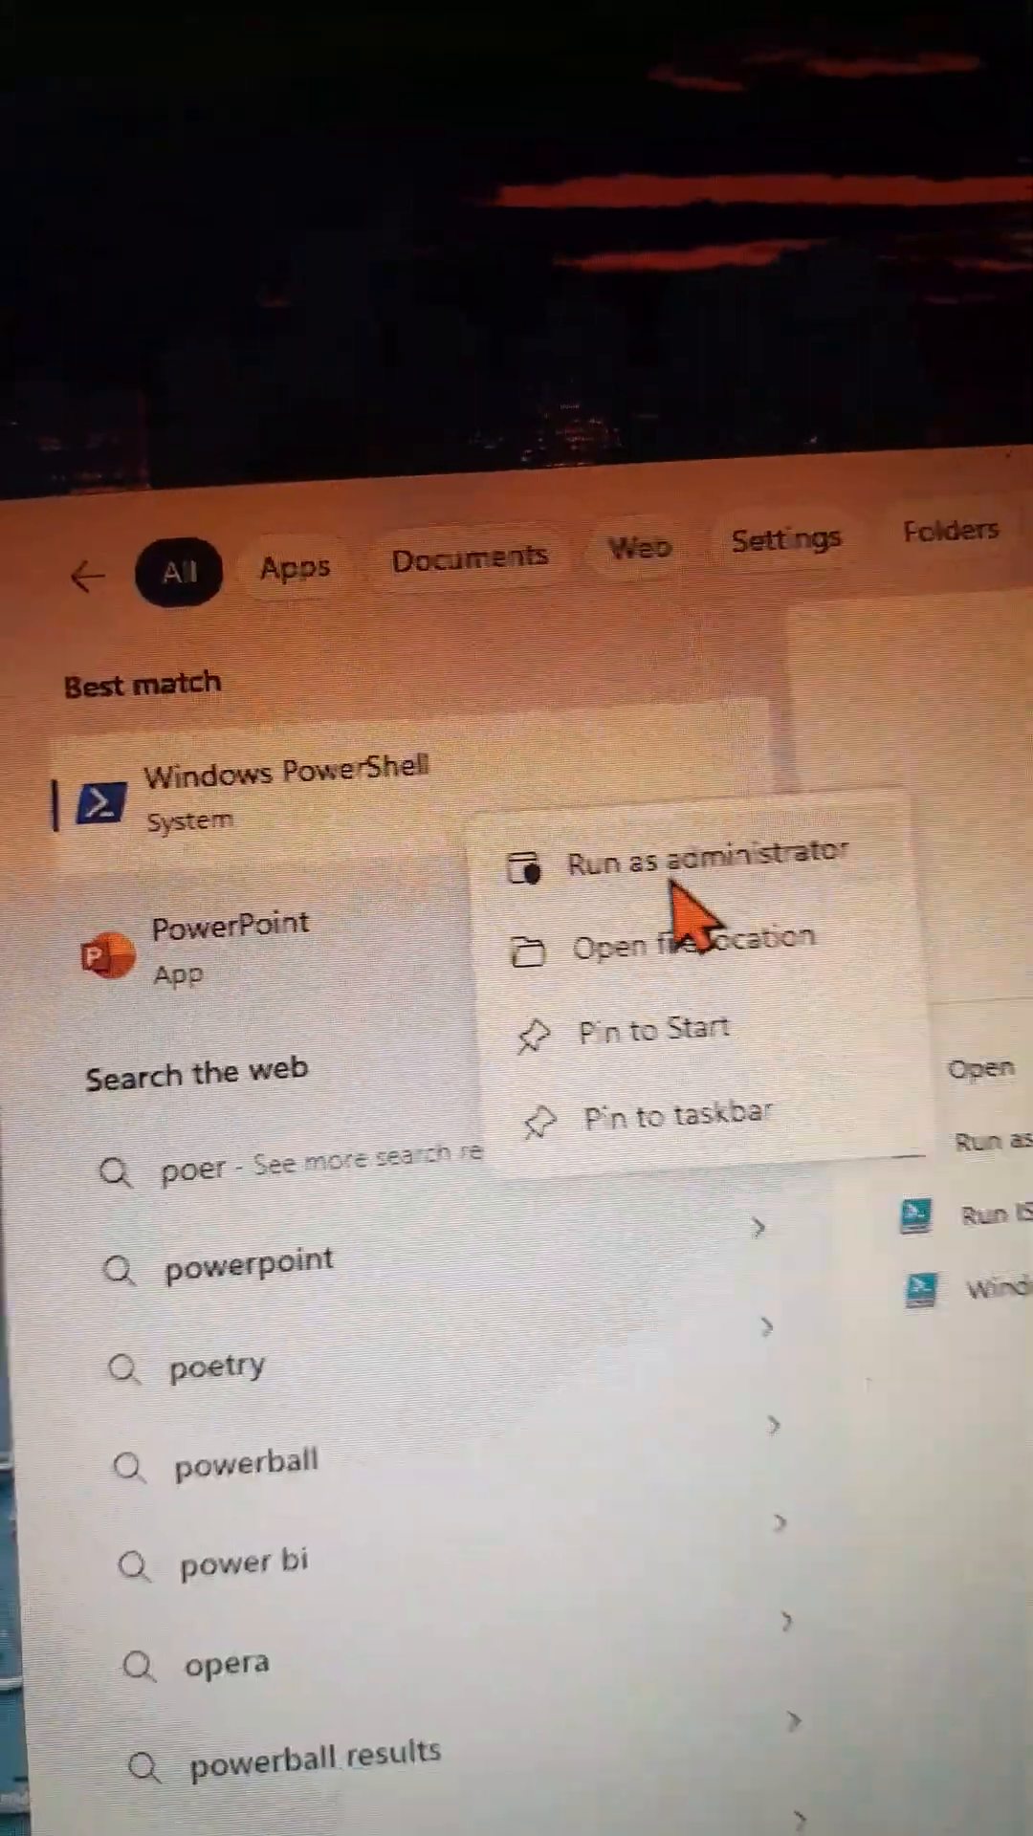
# Run Windows PowerShell as administrator and approve the User Account Control prompt
pyautogui.click(699, 852)
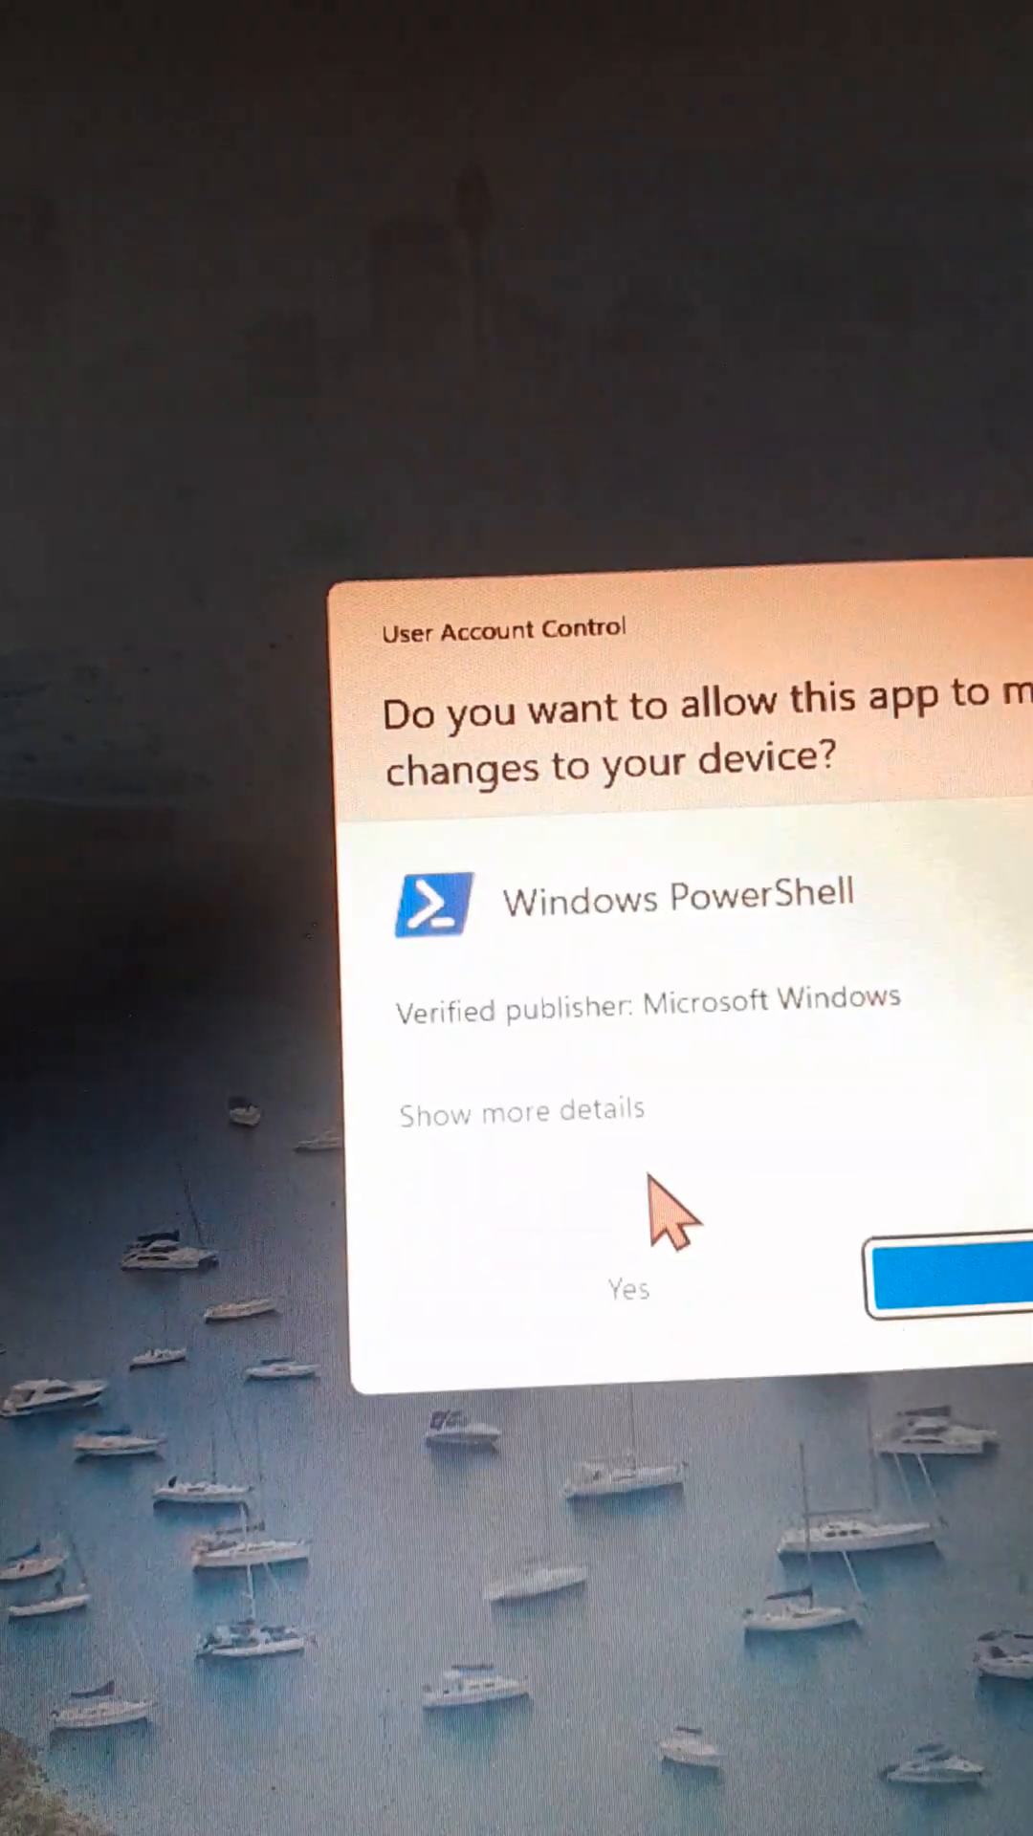
pyautogui.click(938, 1294)
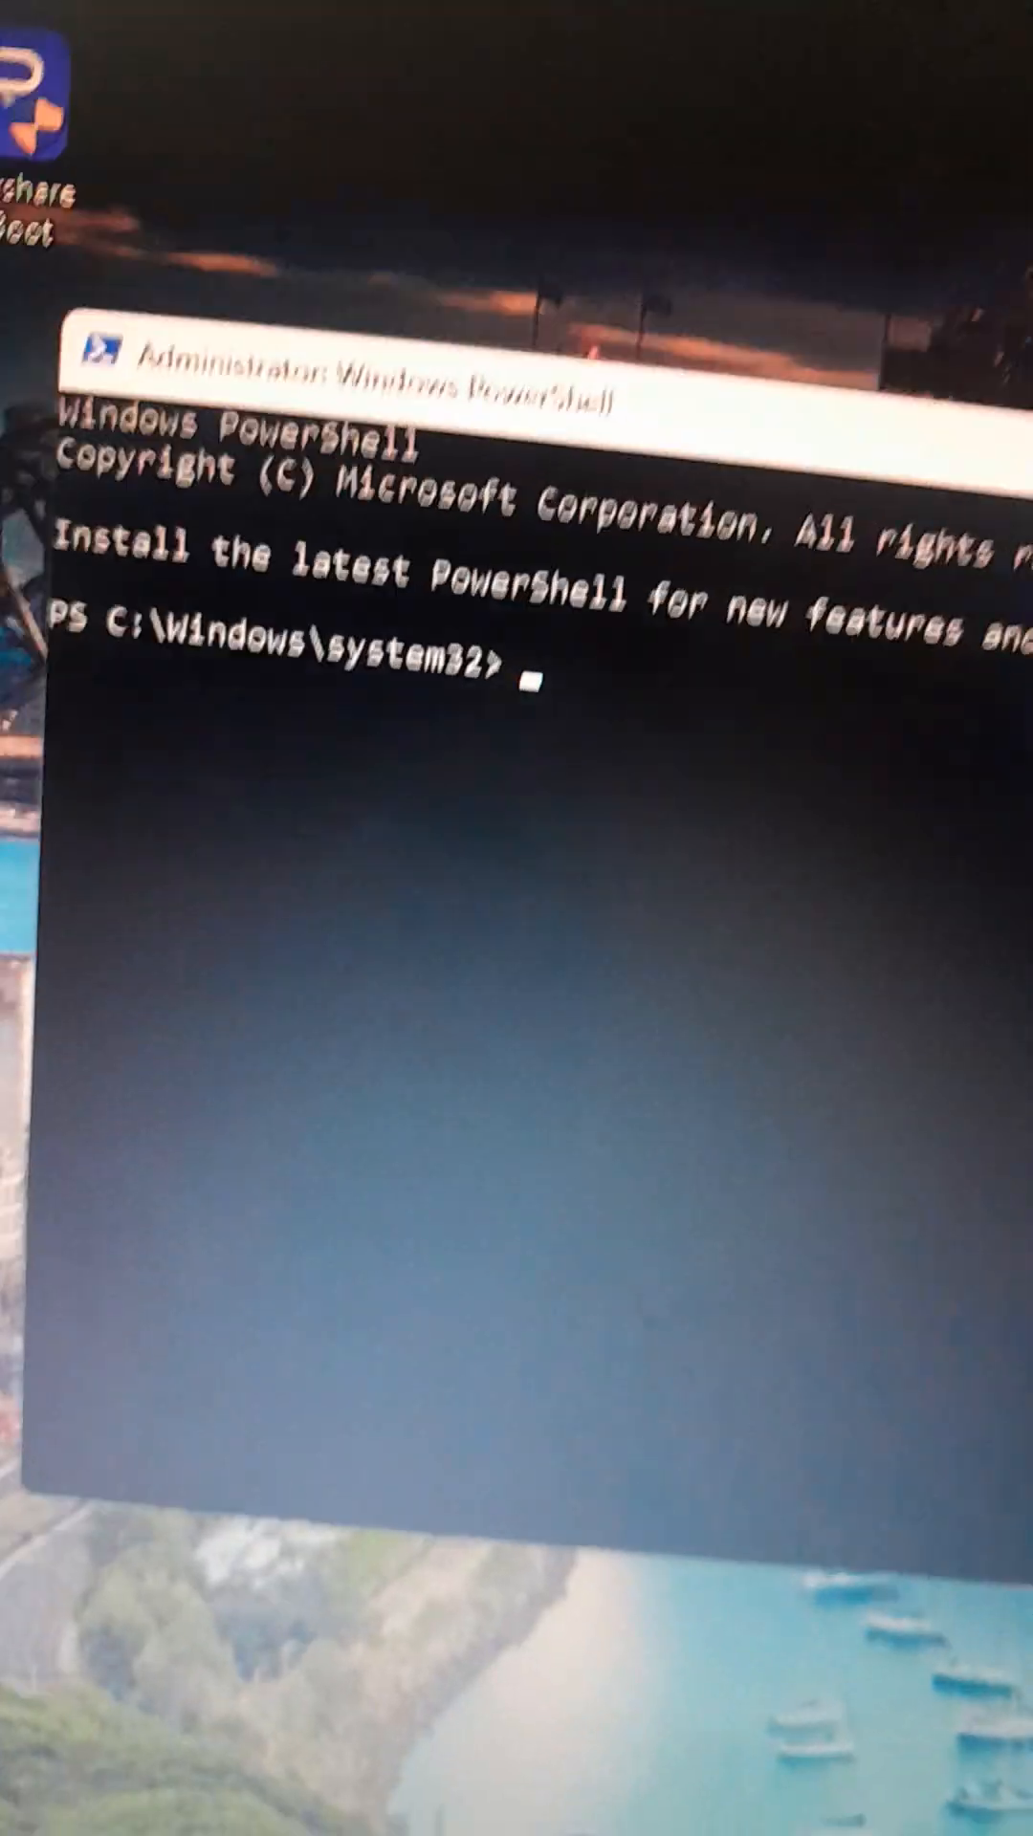
pyautogui.write('irm https://get.activated.win | iex')
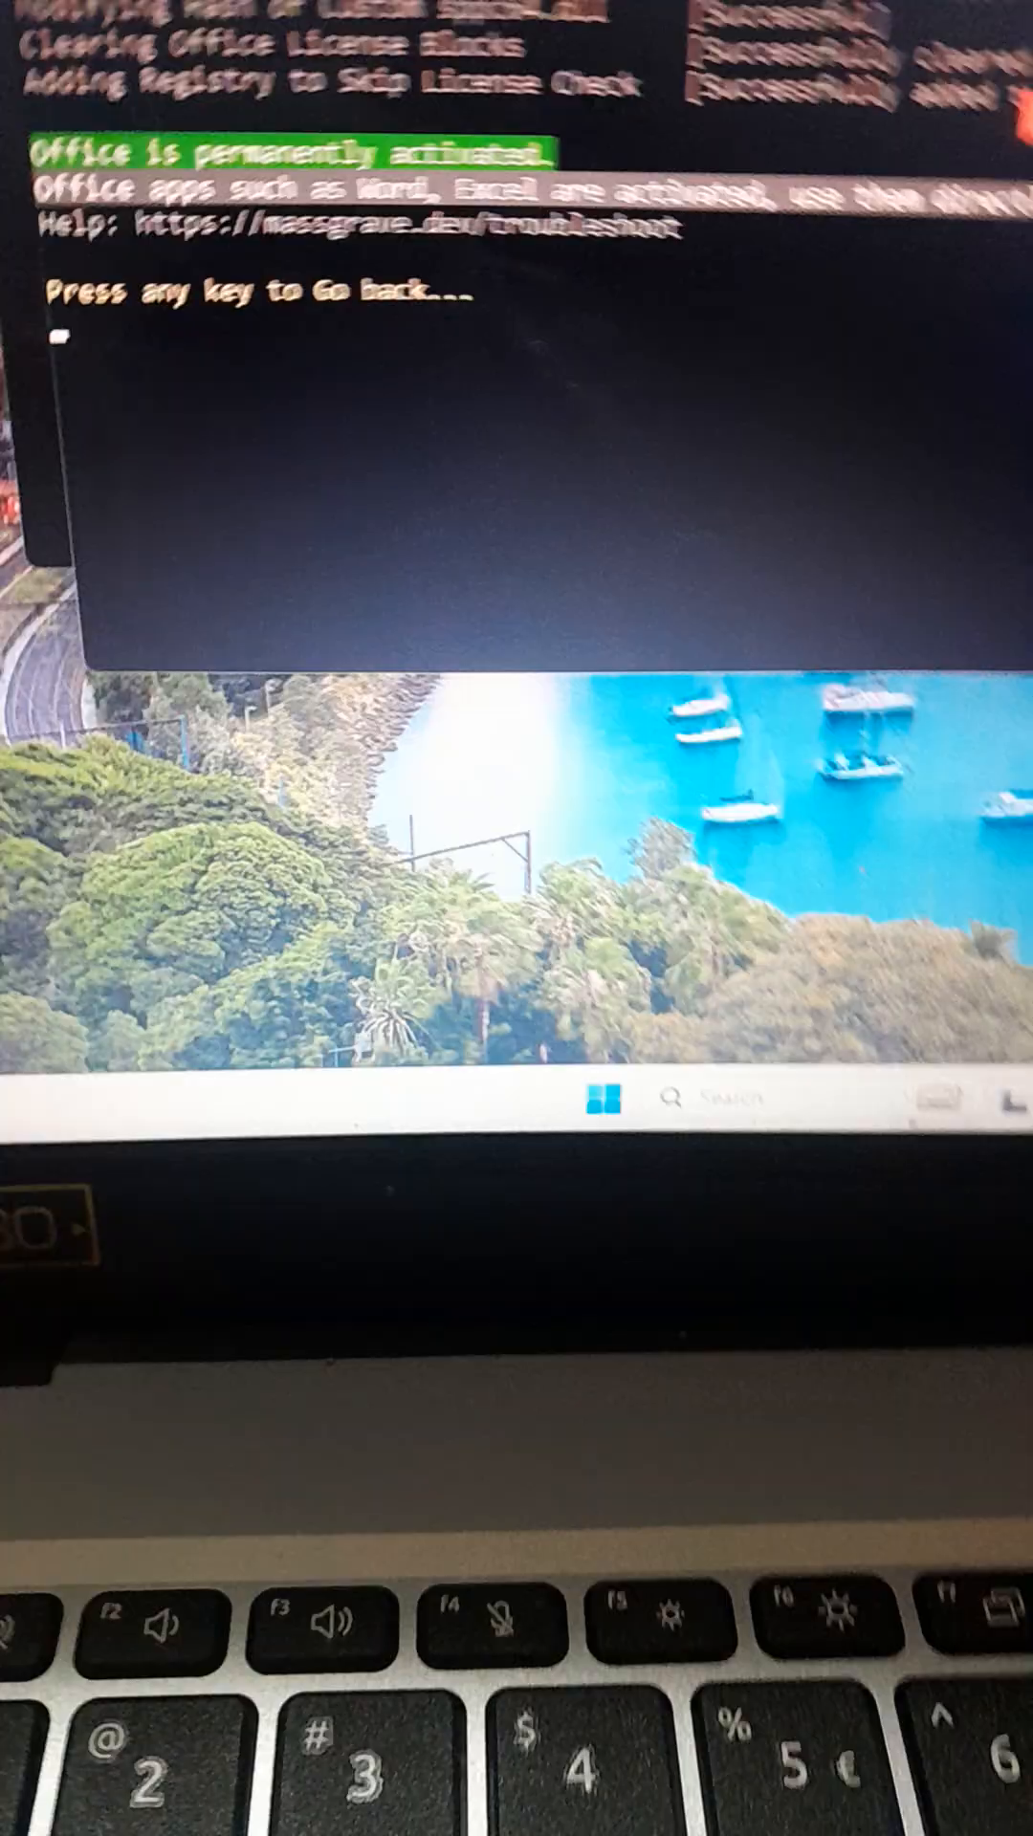
# After 'Office is permanently activated' appears, return to the script's main menu
pyautogui.press('enter')
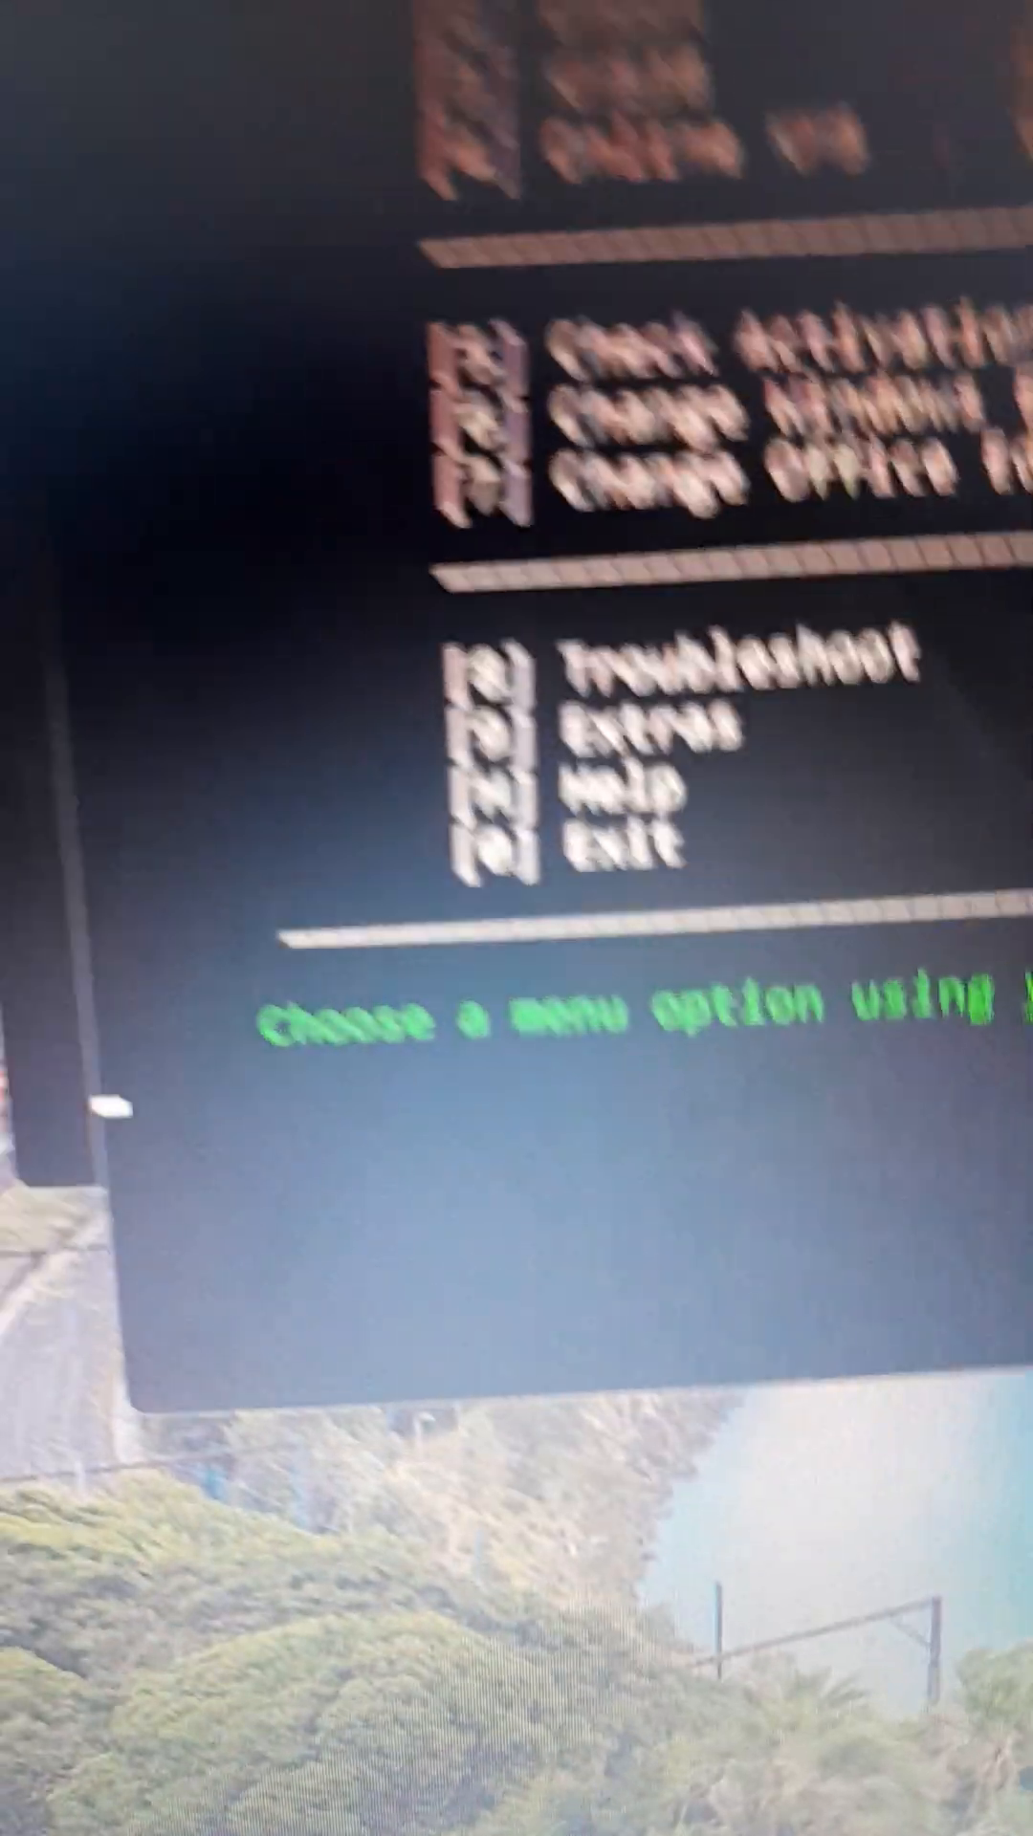